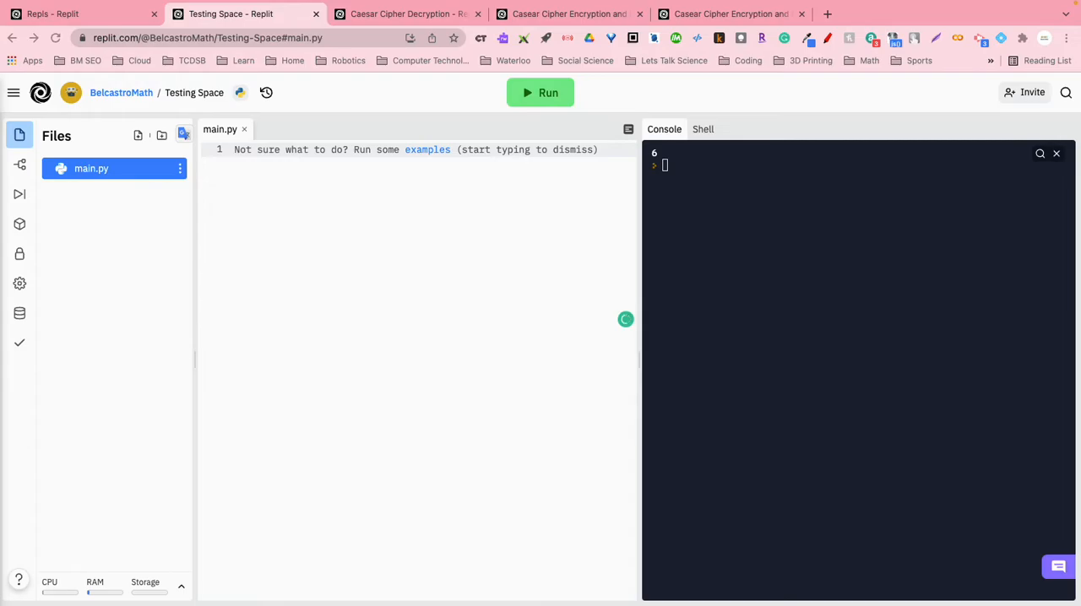
mouse_move(287, 71)
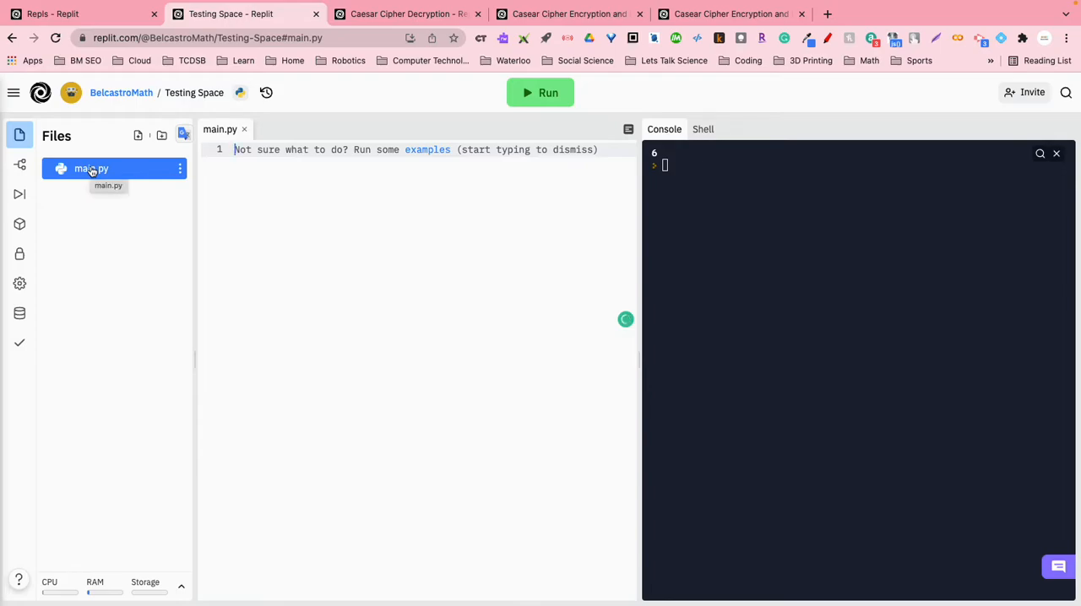
Create a new file named number1.py in the Files pane and open it.
click(139, 136)
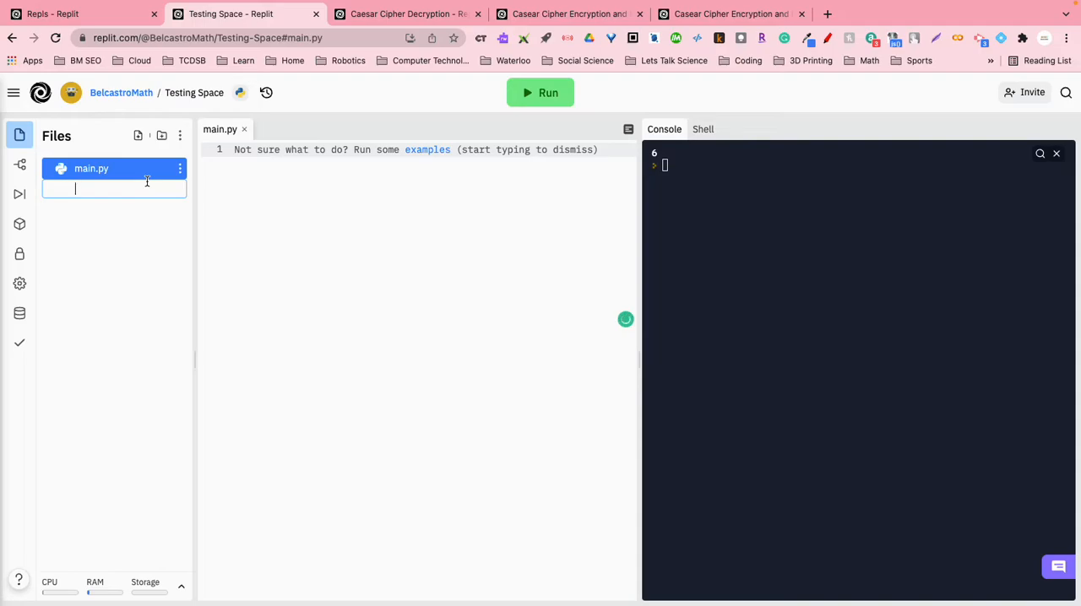
text(number1.py)
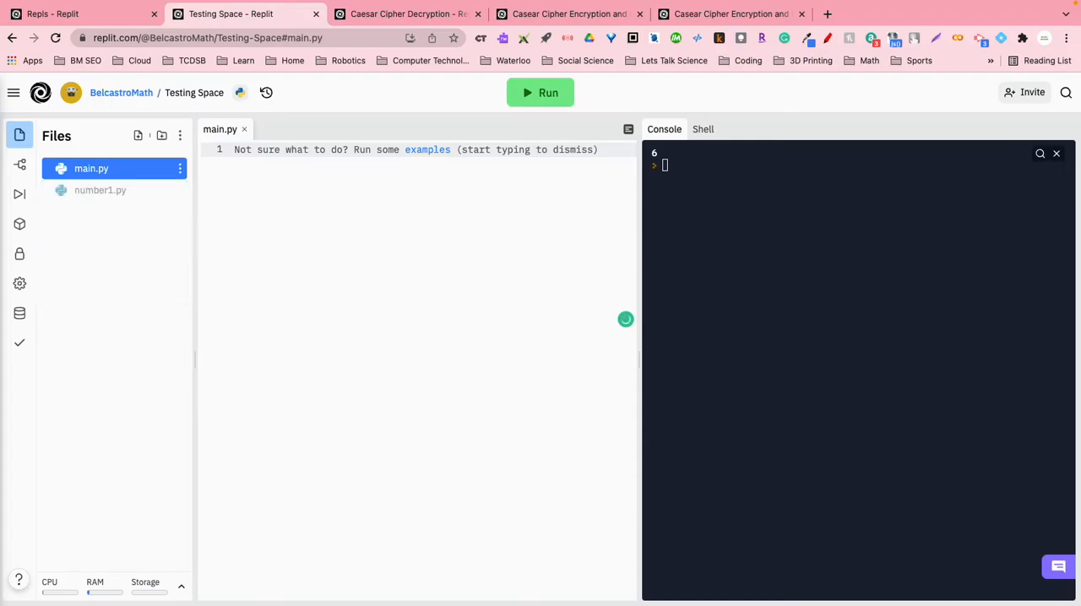
click(100, 189)
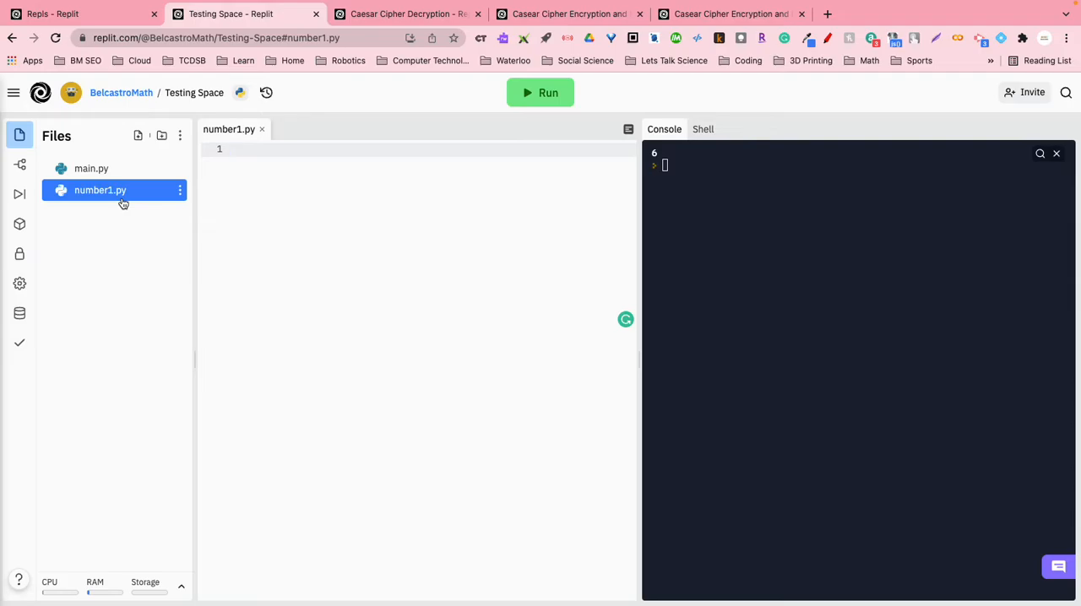
mouse_move(129, 186)
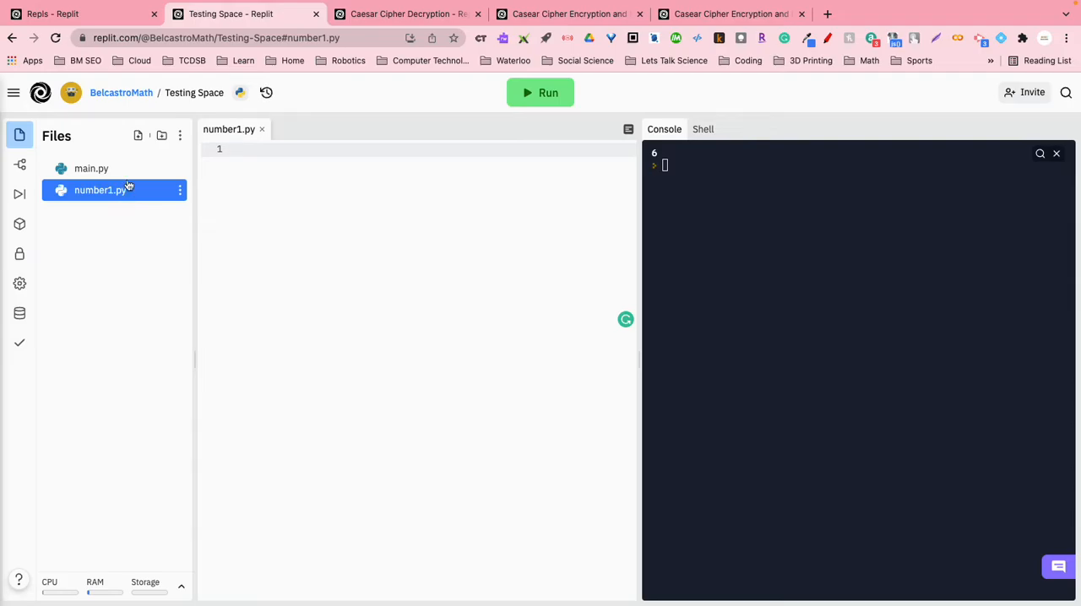
Write 'import number1' in main.py.
click(91, 168)
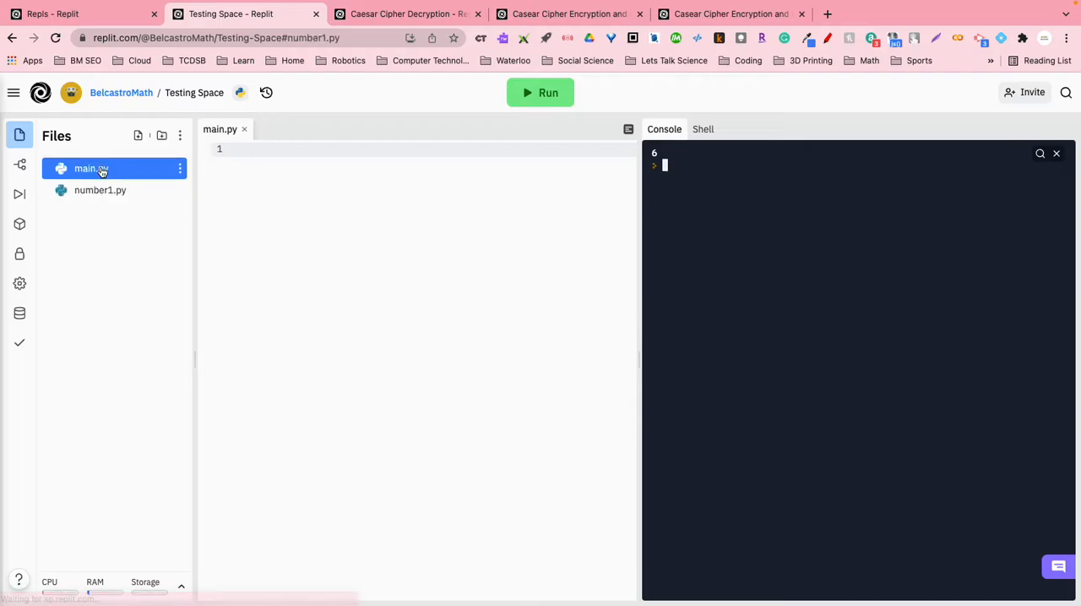
click(91, 167)
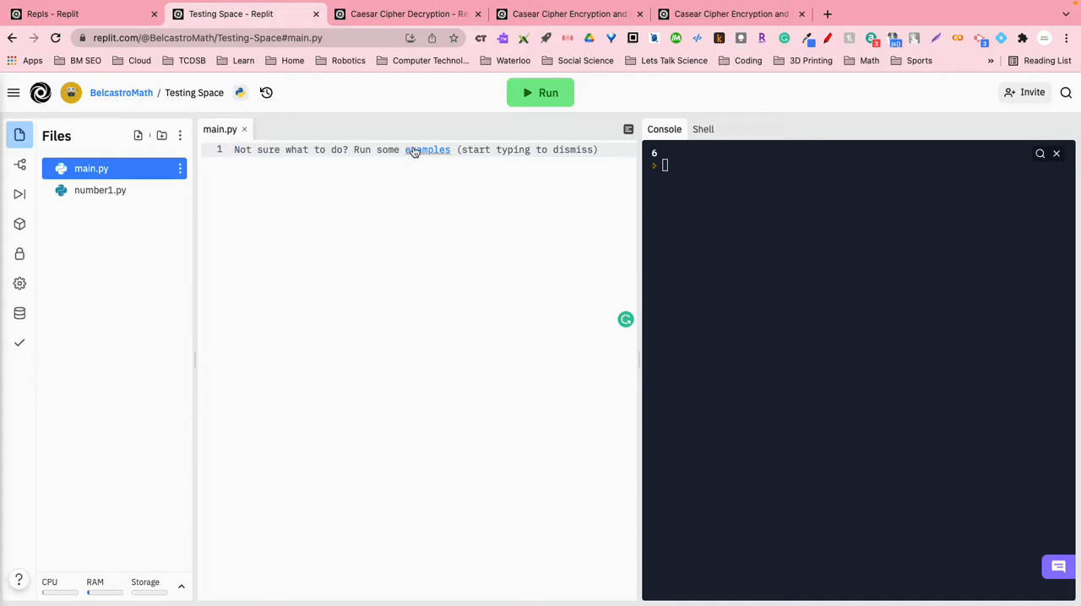
text(import)
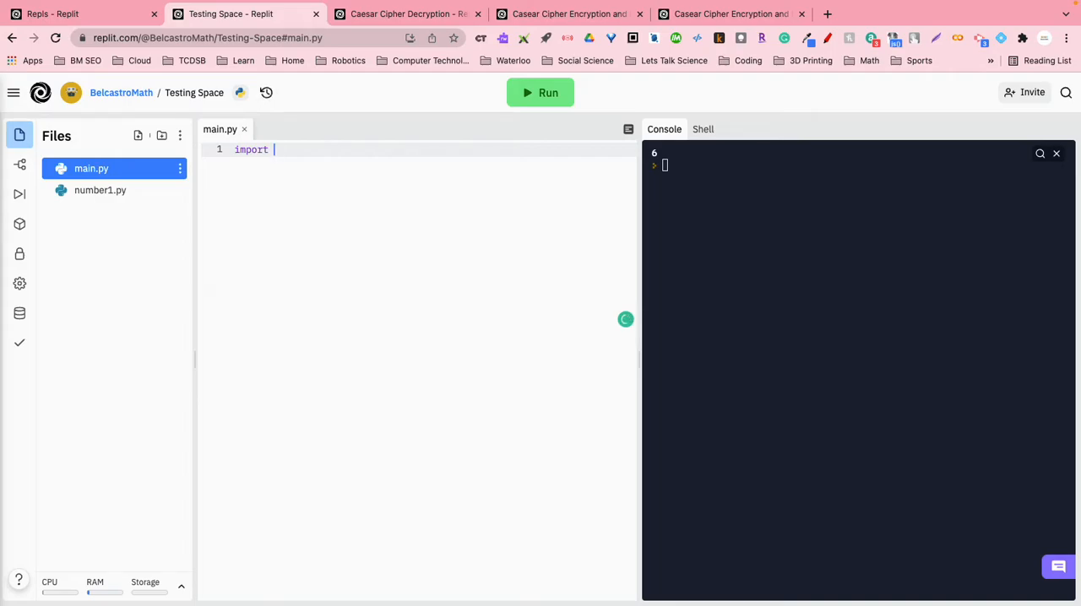
text(number1)
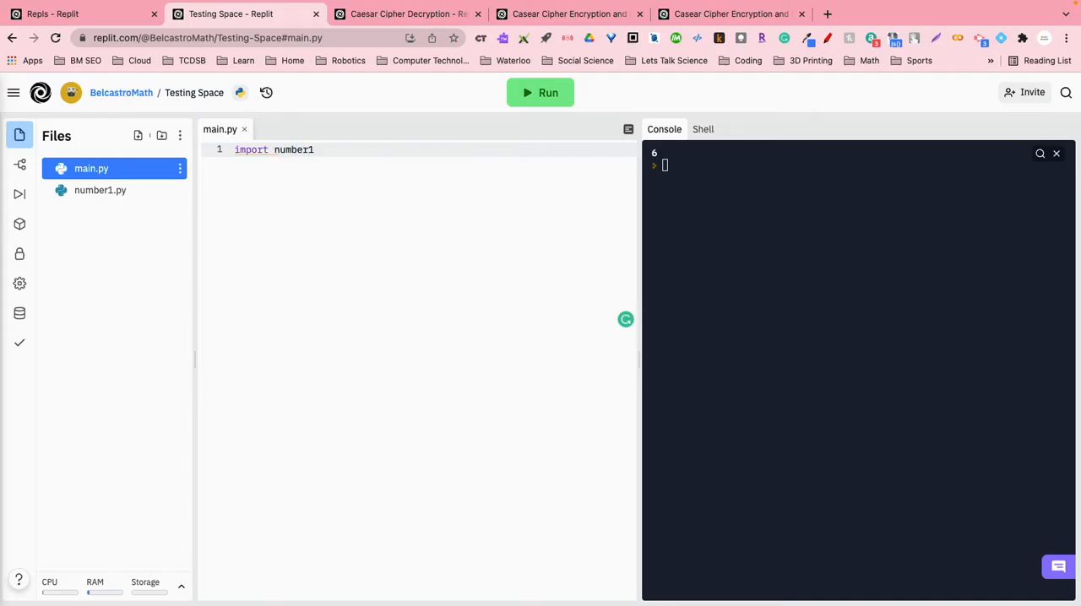
Write print("I am file 1") in number1.py.
click(100, 189)
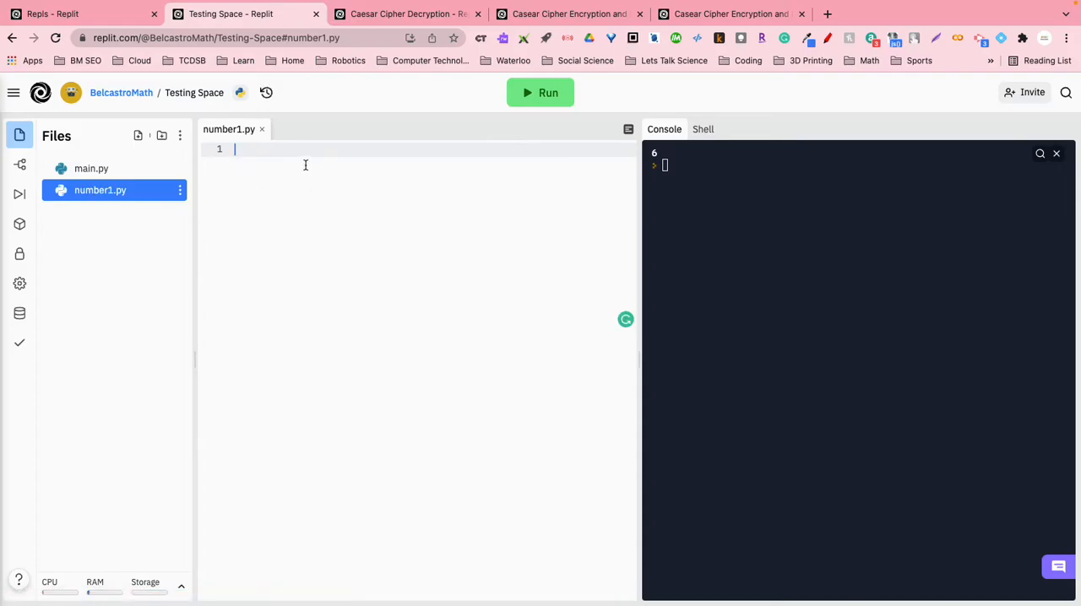
text(print()
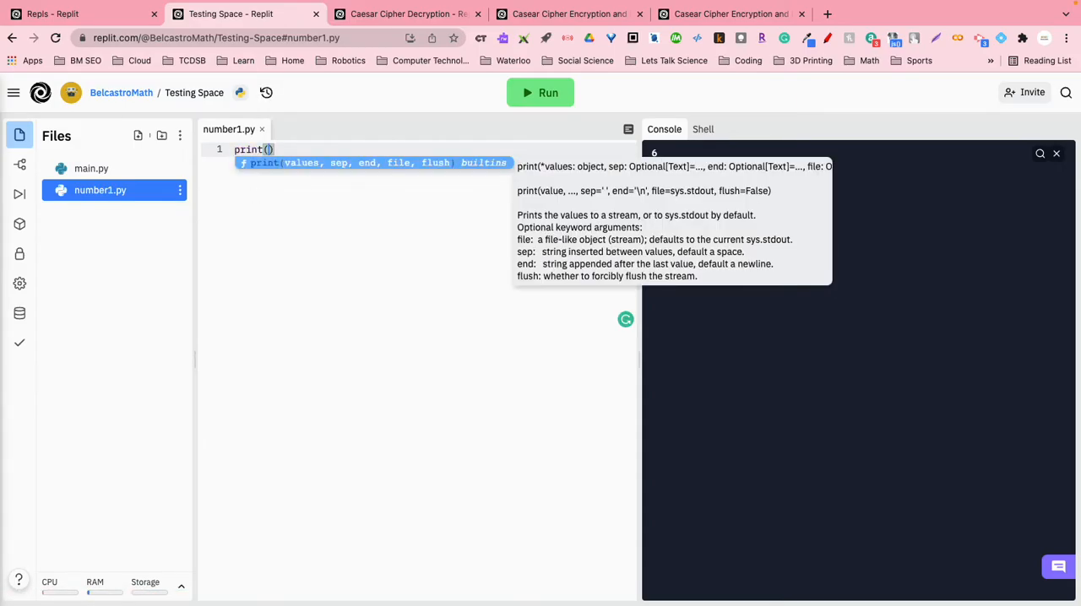
text("I am ")
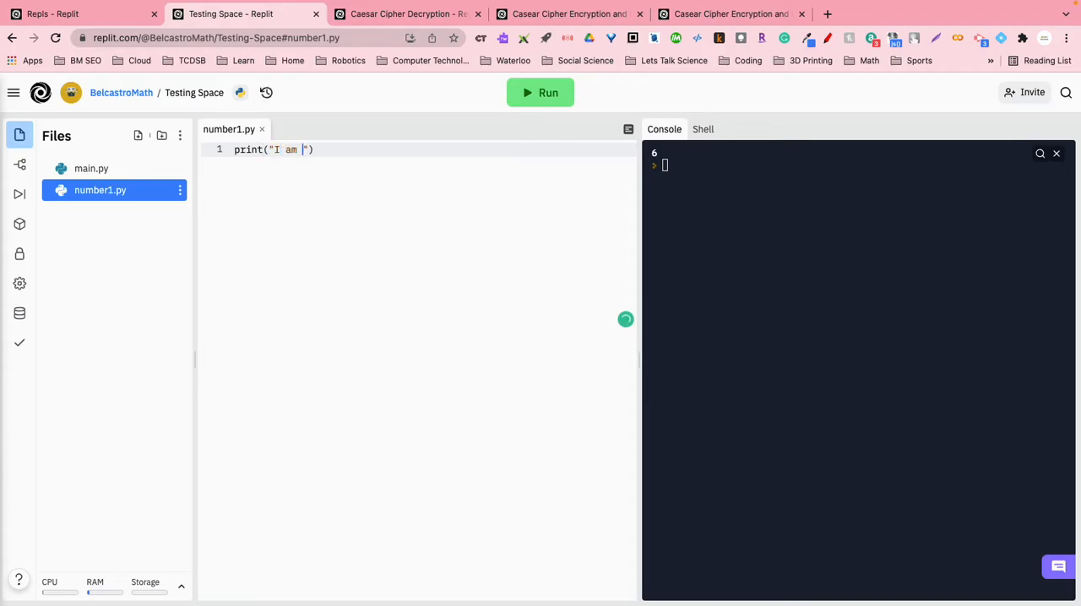
text(file 1)
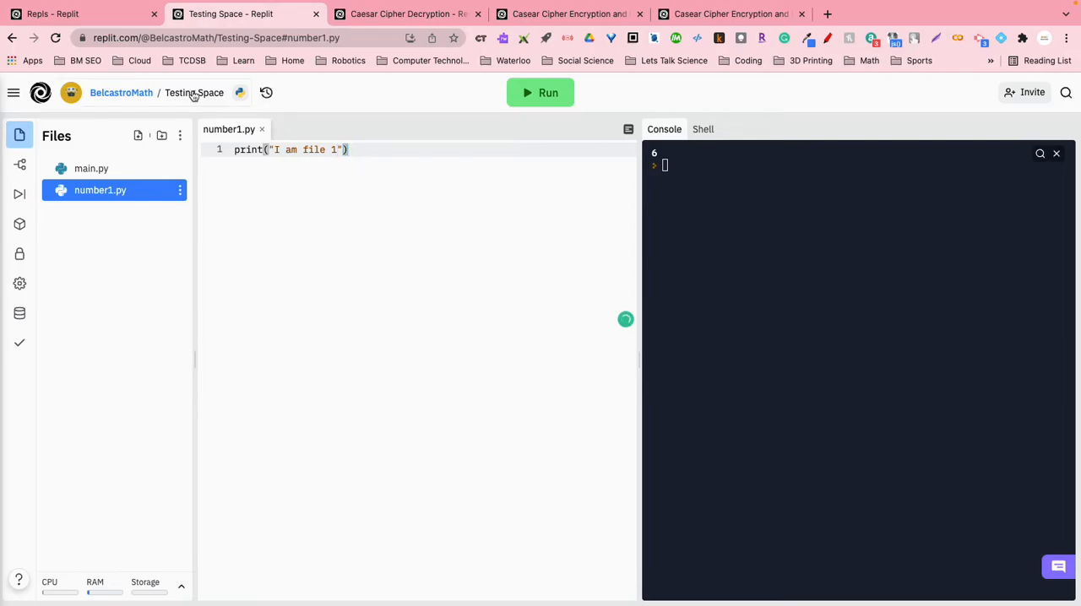
Run main.py so the console prints I am file 1, check number1.py, and return to main.py.
click(541, 93)
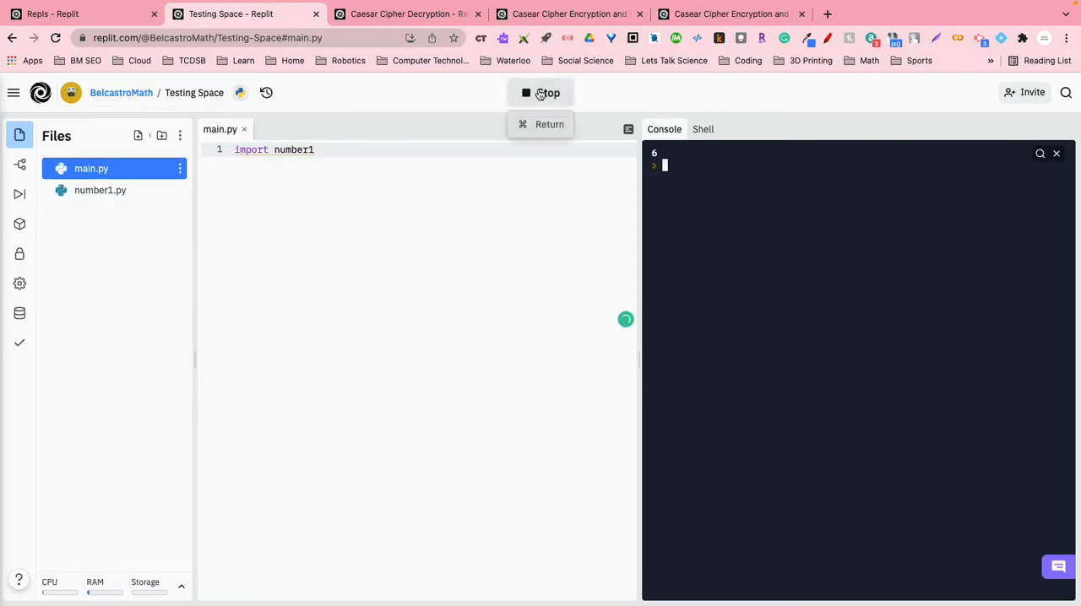
click(541, 92)
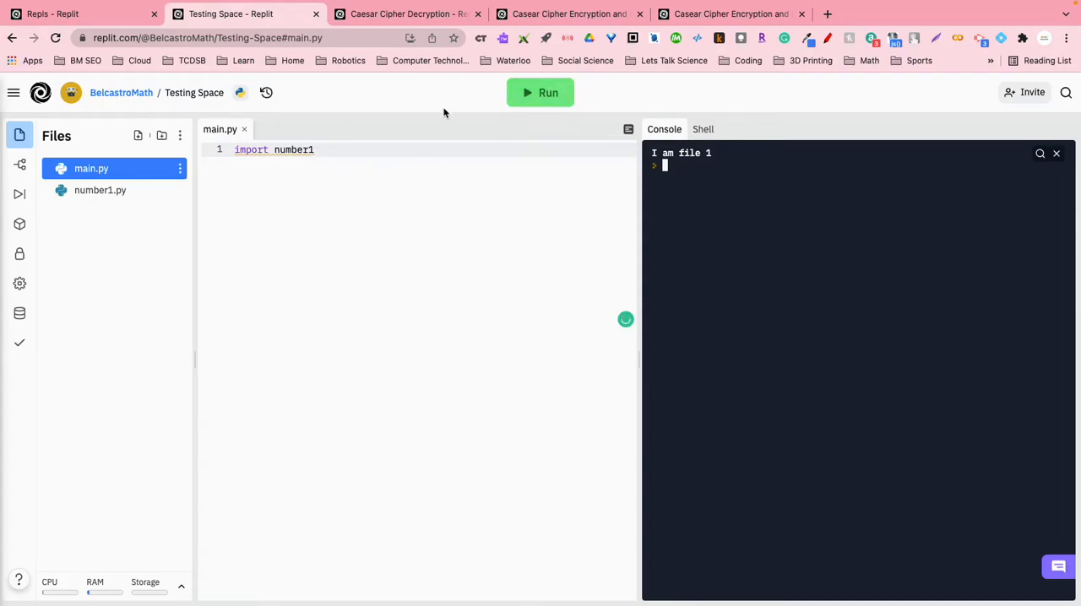
click(99, 189)
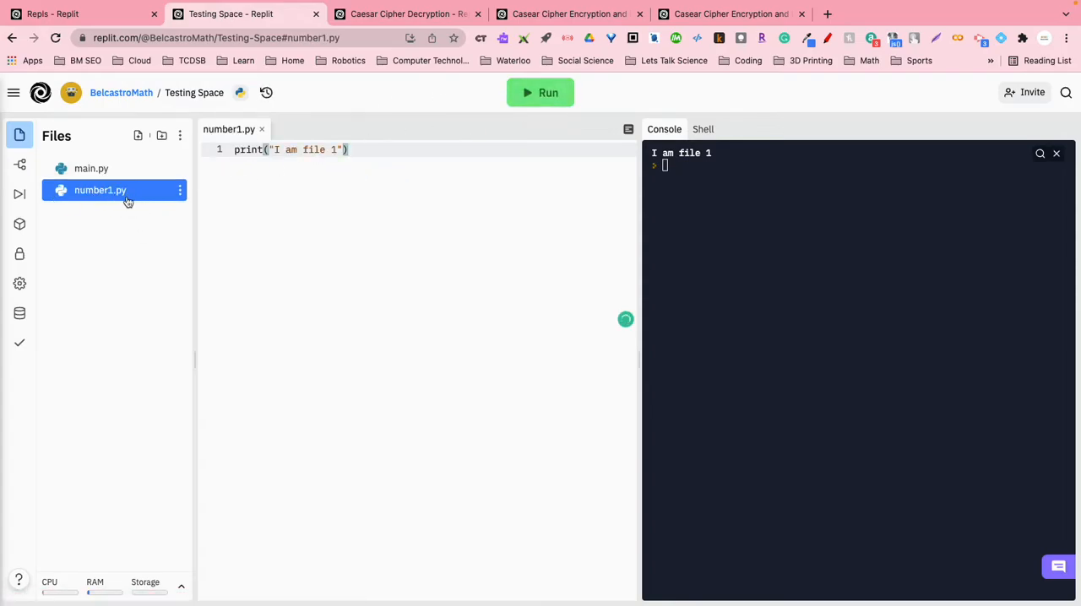
click(91, 167)
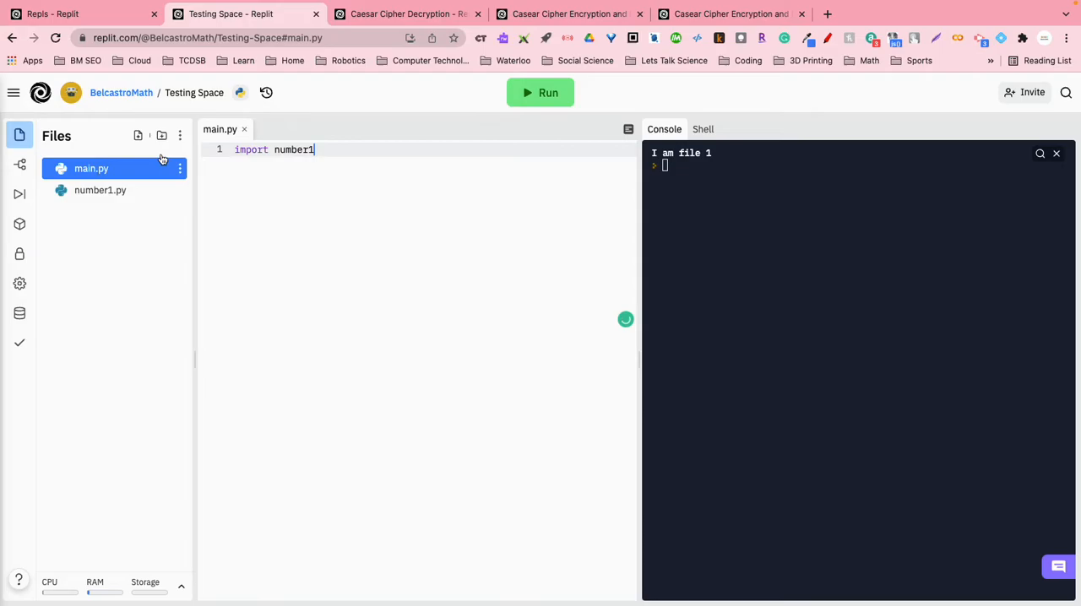
Create number2.py and give it number1.py's print code, changed to I am file 2.
click(100, 189)
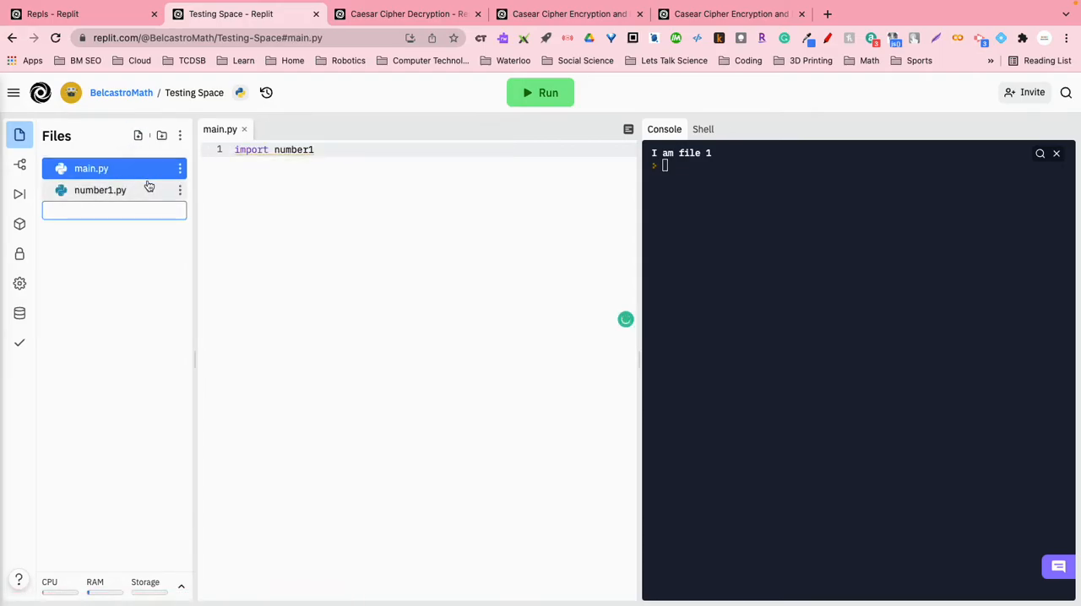
text(number2.py)
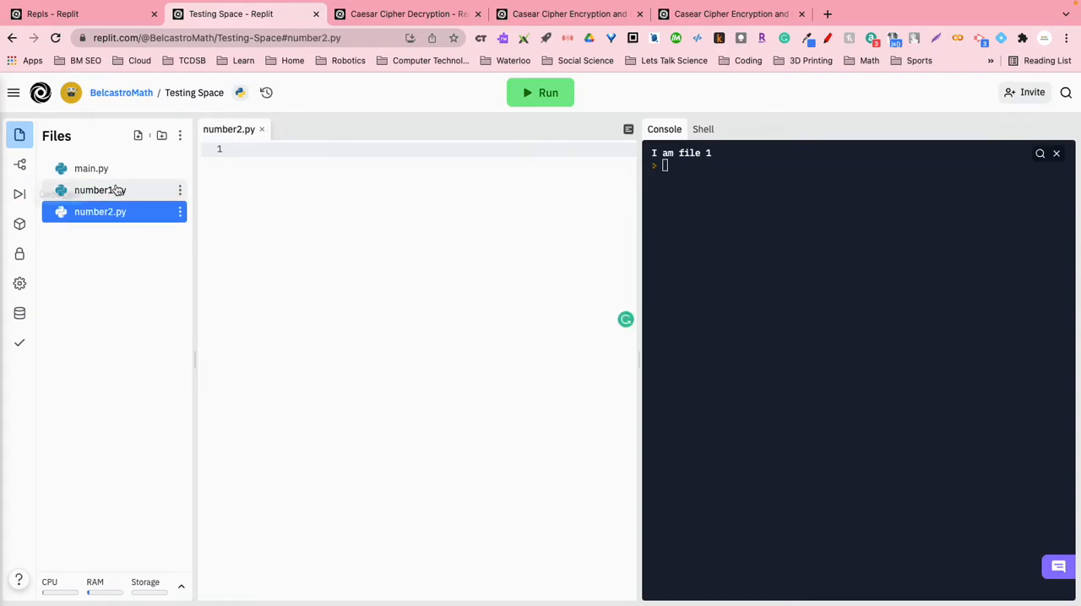
click(99, 189)
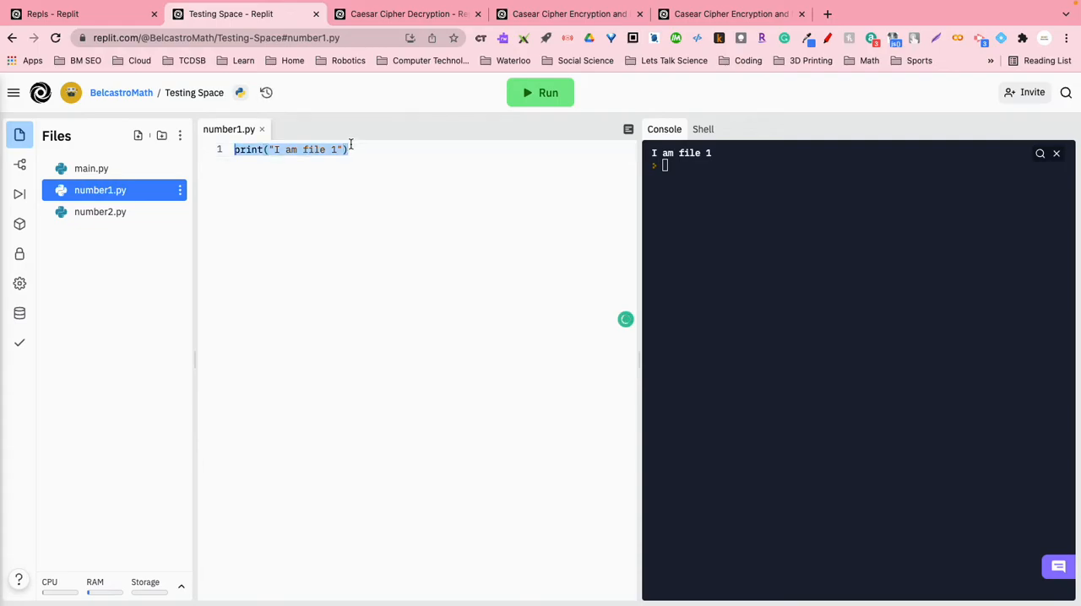
click(99, 212)
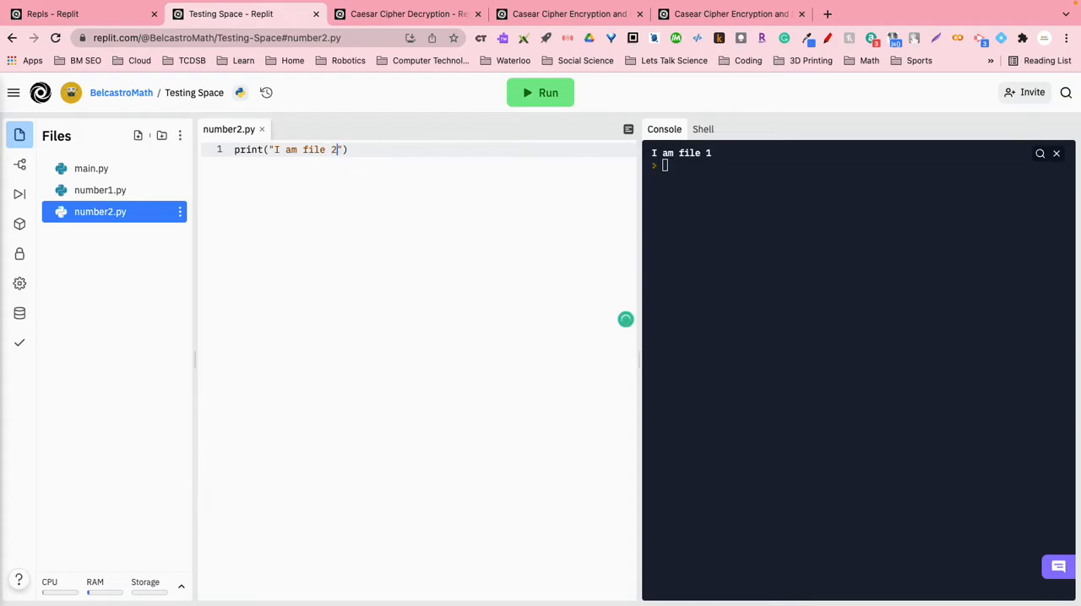
Change main.py's import to number2, reviewing number1.py and number2.py alongside it.
click(91, 167)
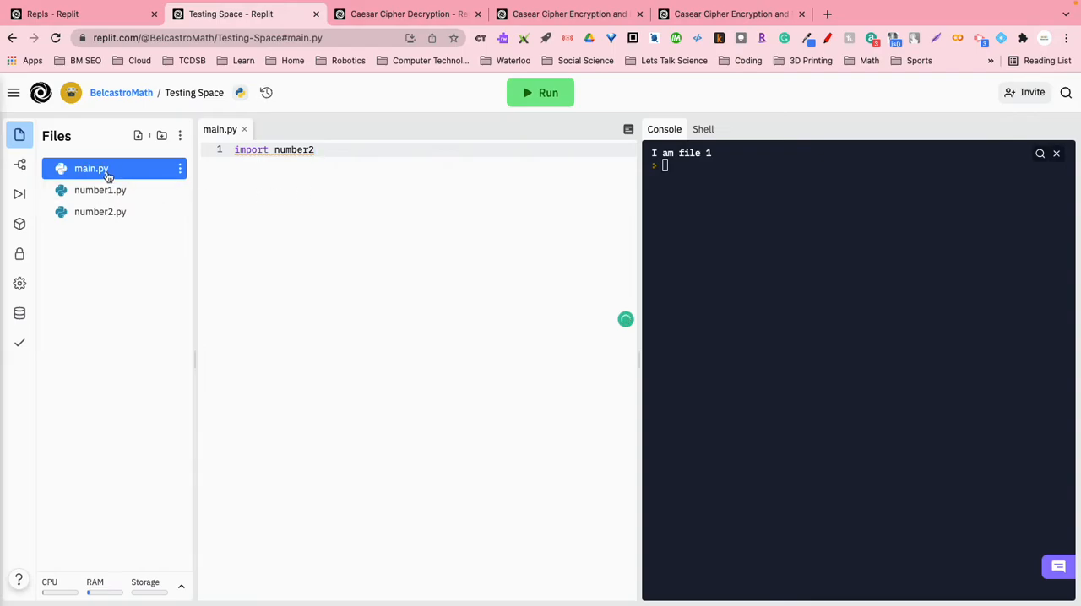
click(98, 189)
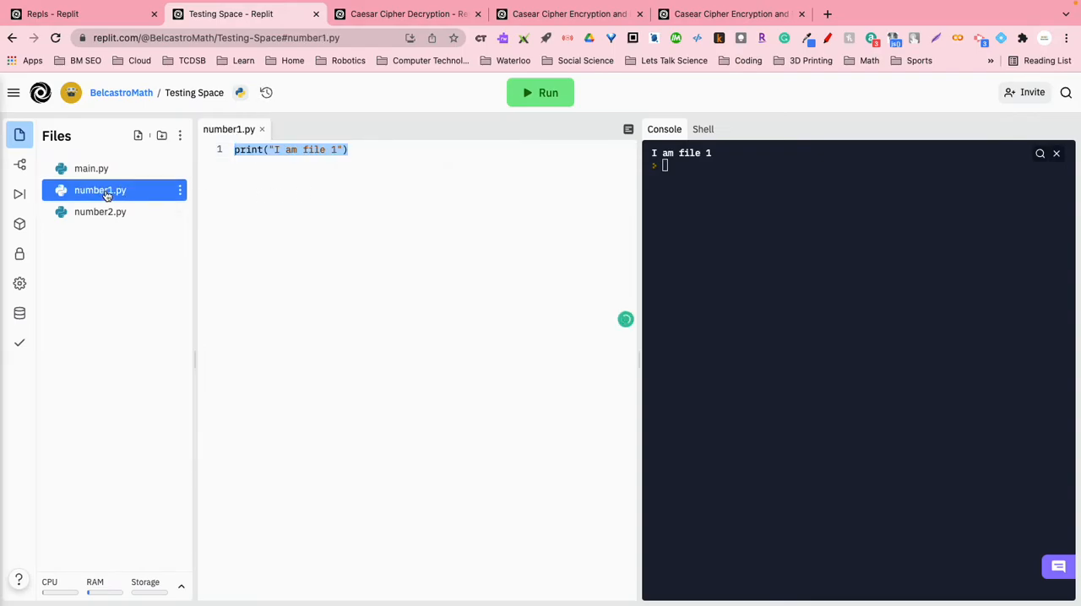
click(99, 211)
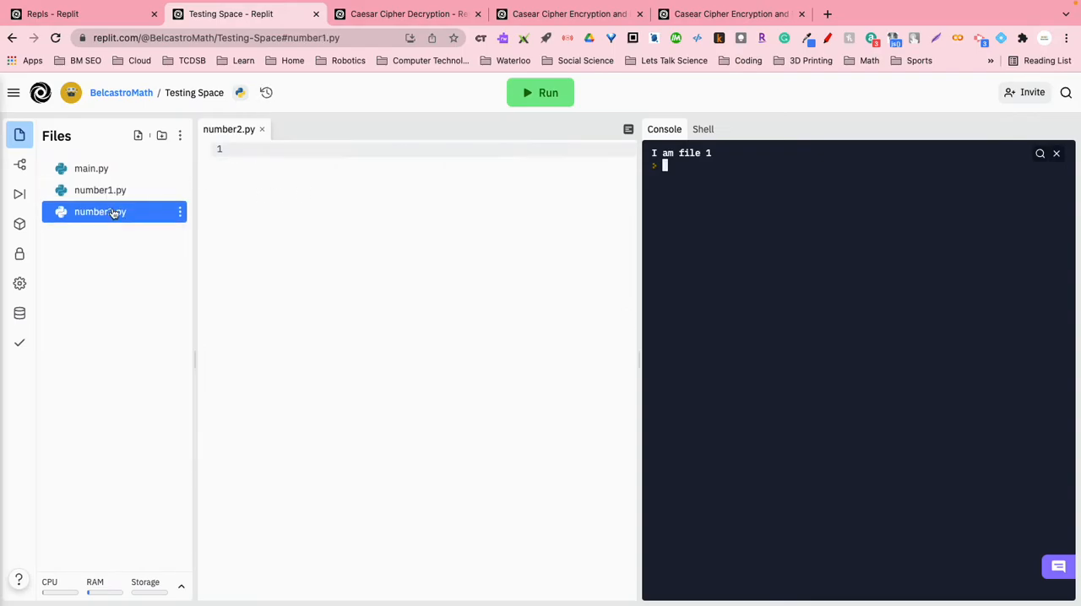
click(100, 212)
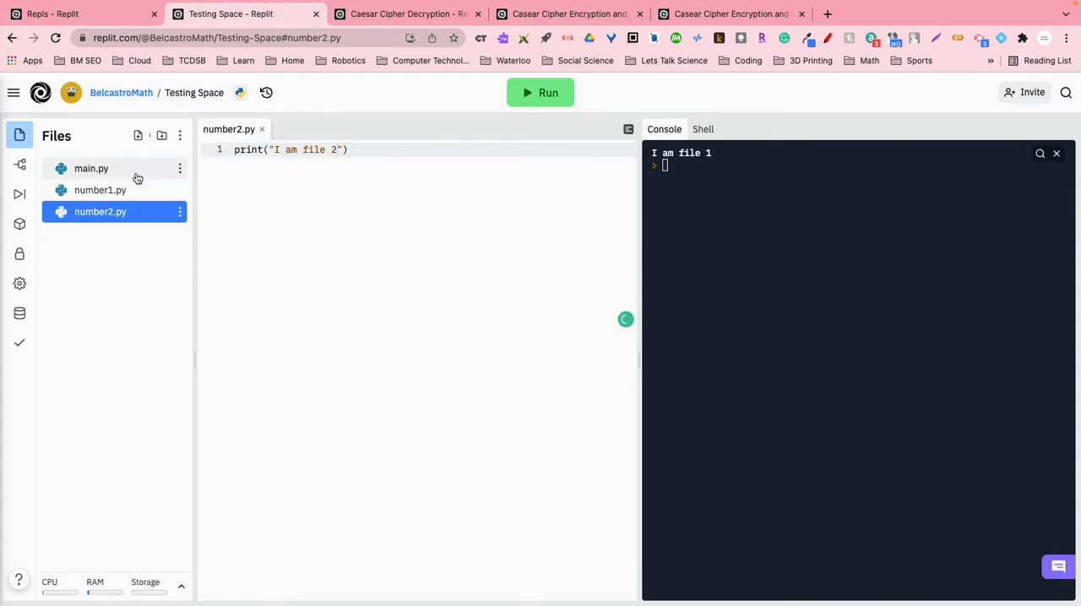
Run main.py so the console prints I am file 2, verify number2.py's message, and return to main.py.
click(92, 167)
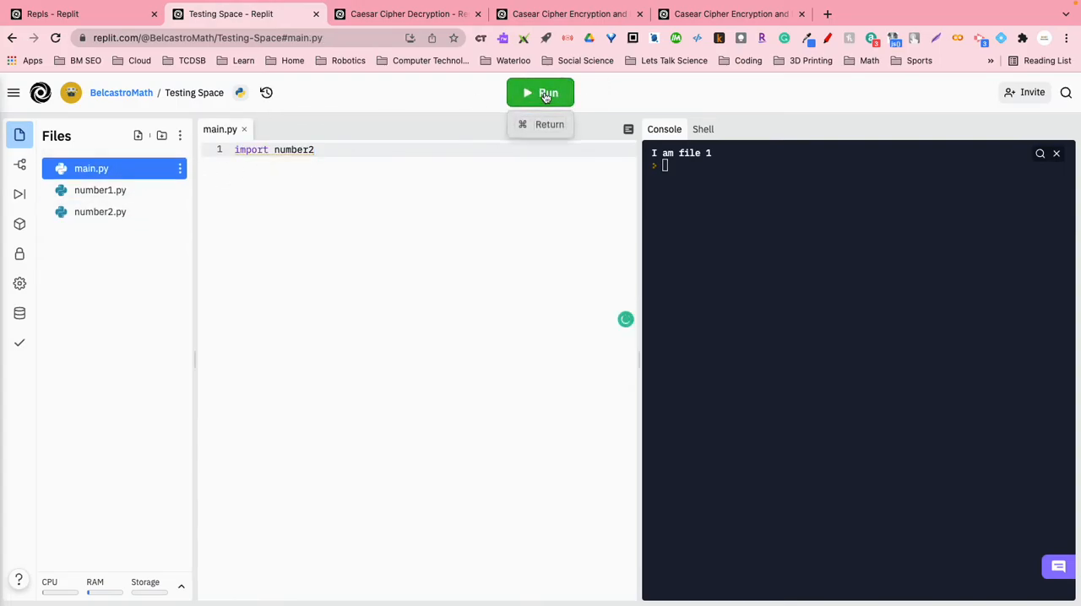
click(541, 93)
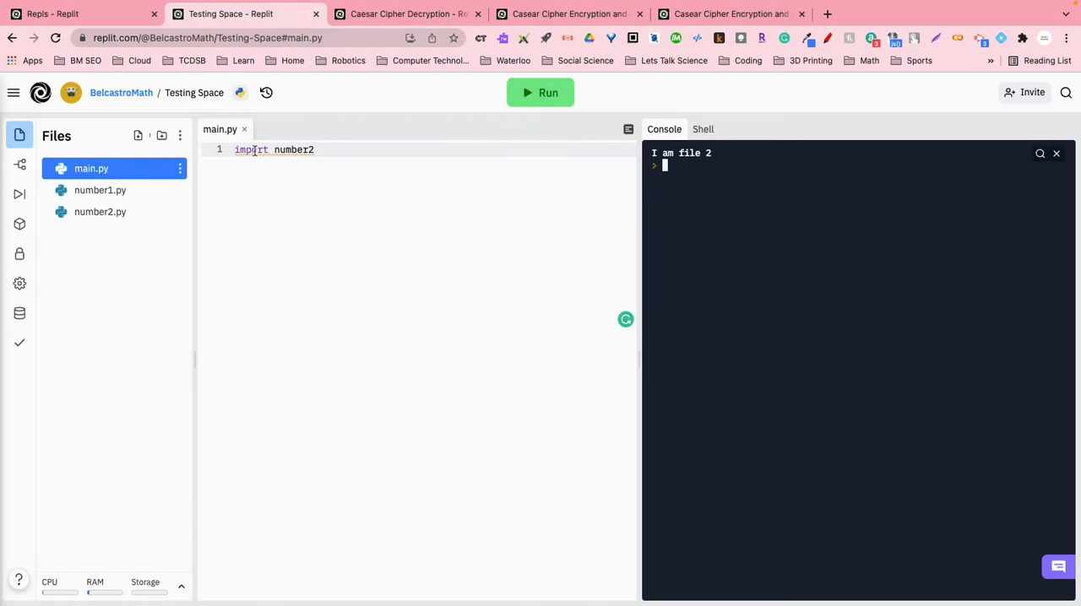
mouse_move(108, 223)
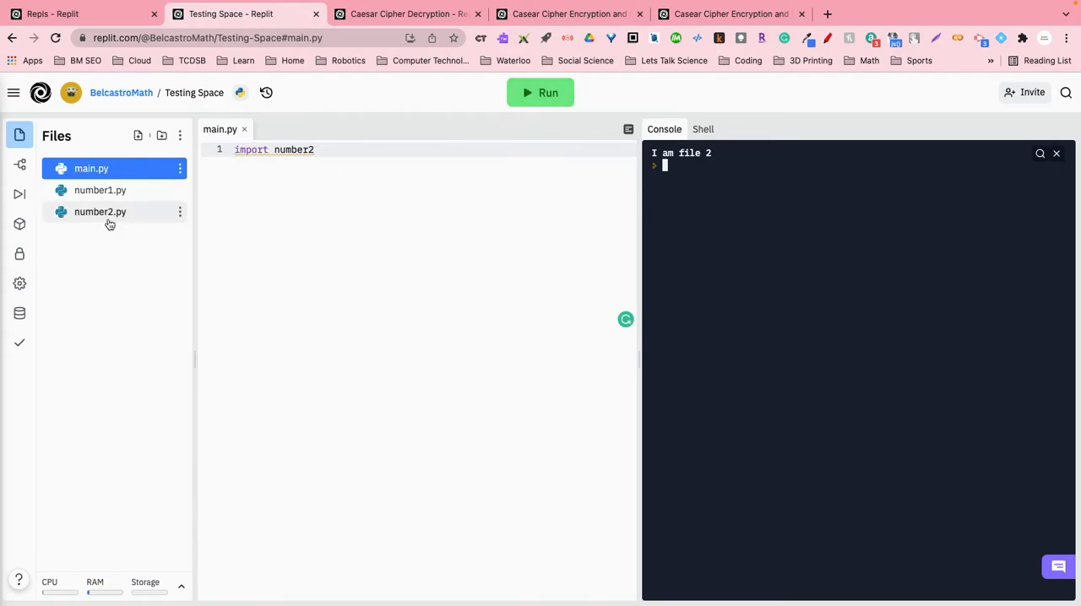
click(100, 213)
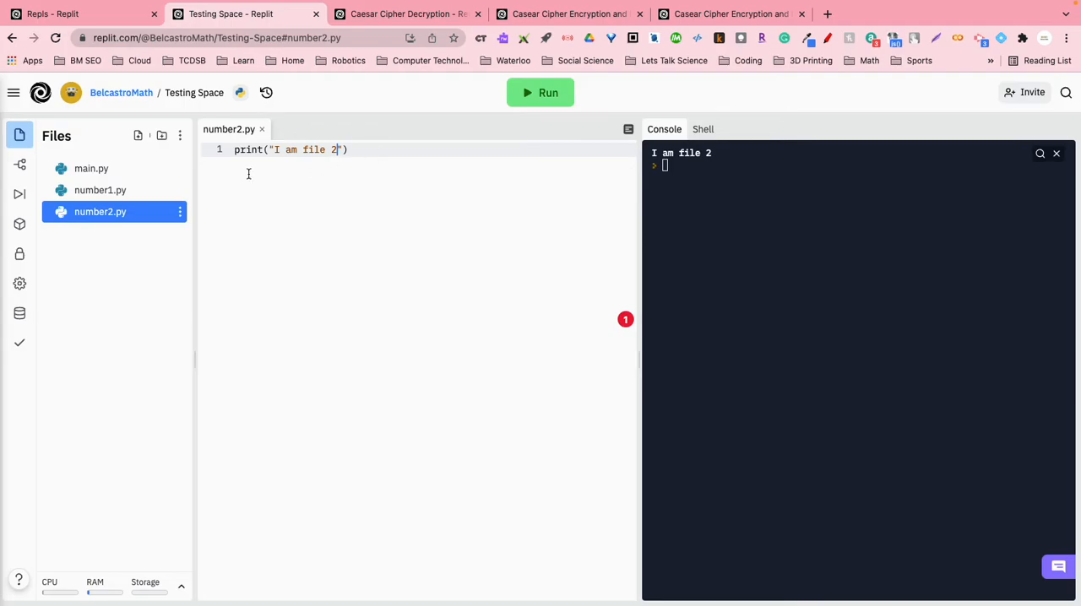
click(92, 167)
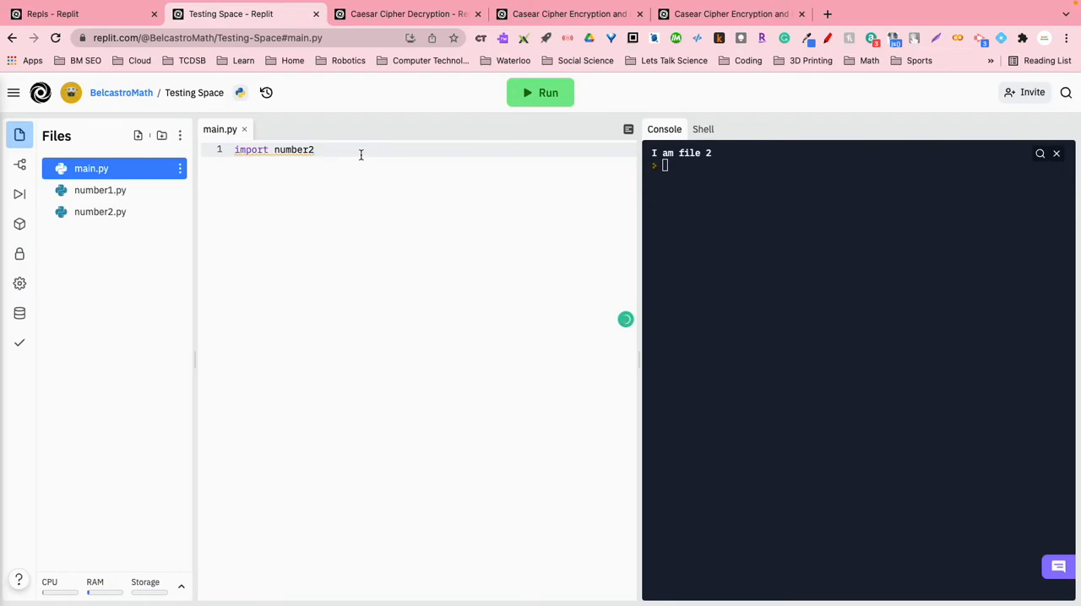
Add 'import number1' below import number2 and run main.py, printing both file messages.
text(import)
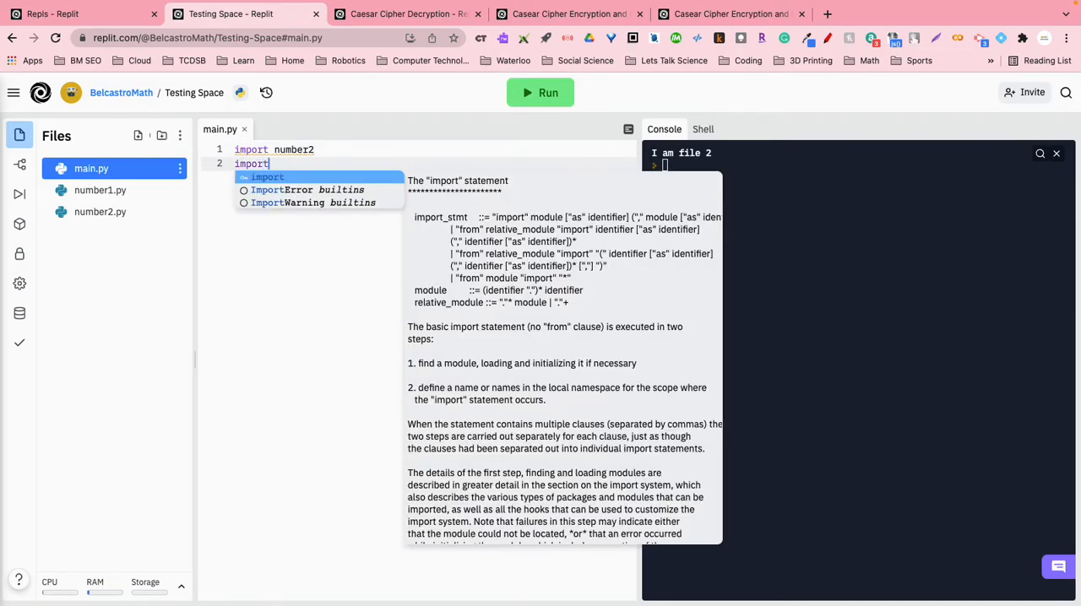
text(number1)
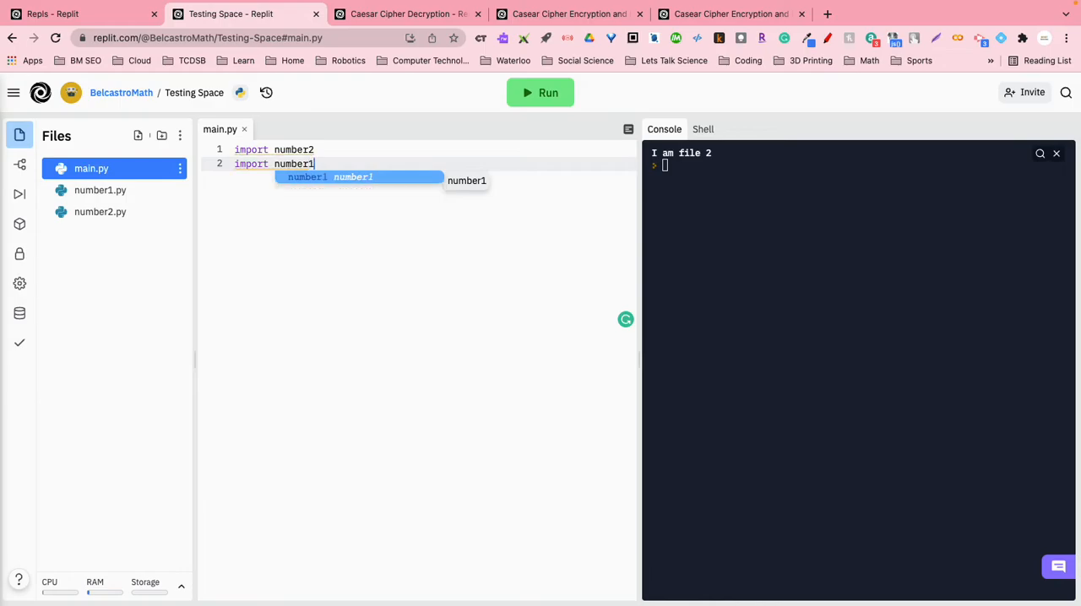
click(540, 93)
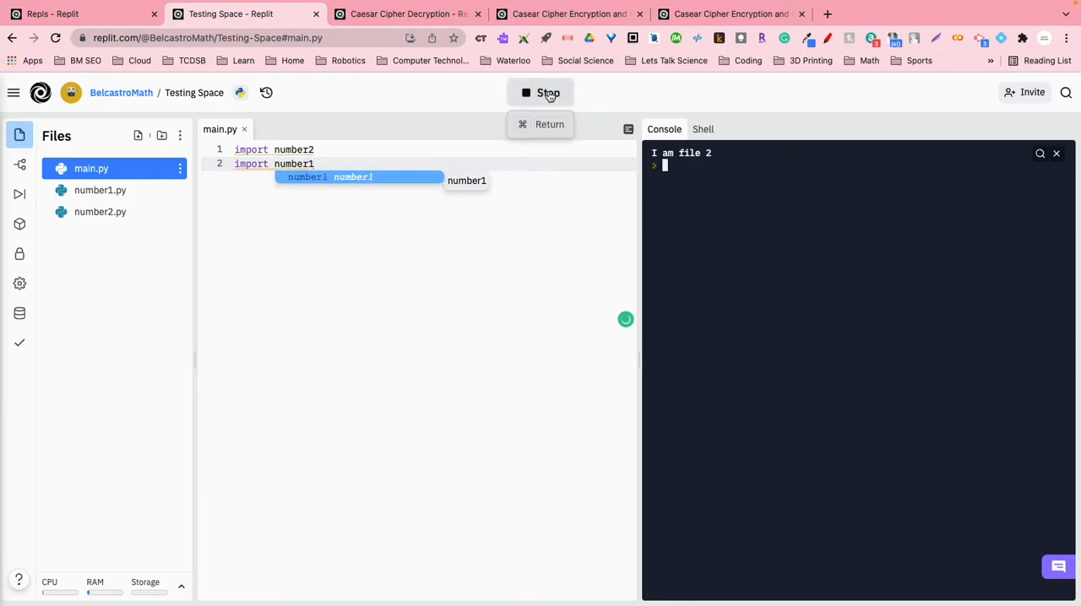
click(540, 92)
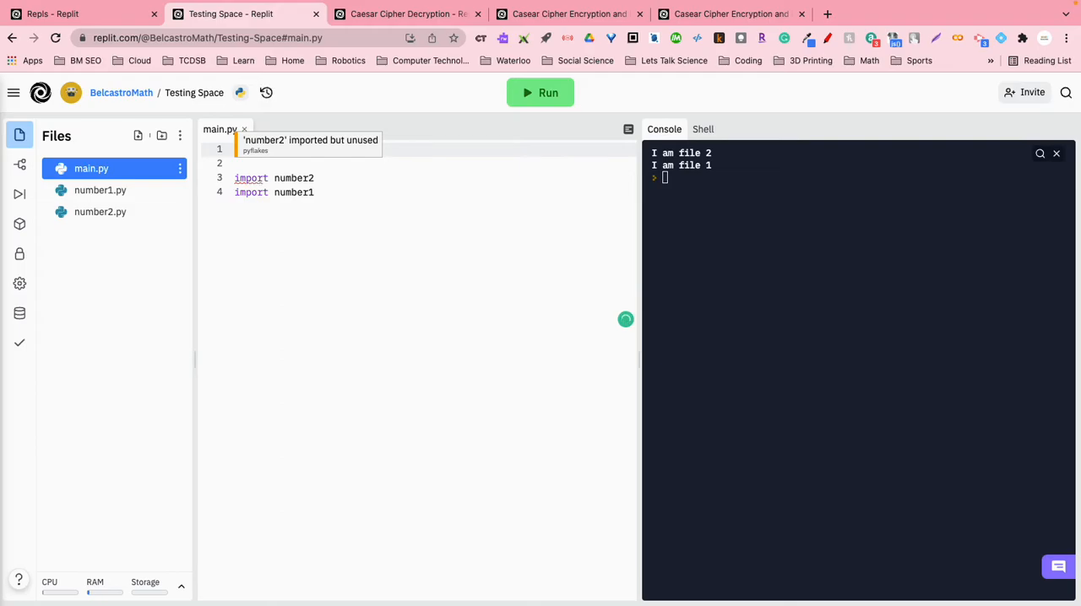
Write 'if x > 5:' and move 'import number2' under it.
text(if x >)
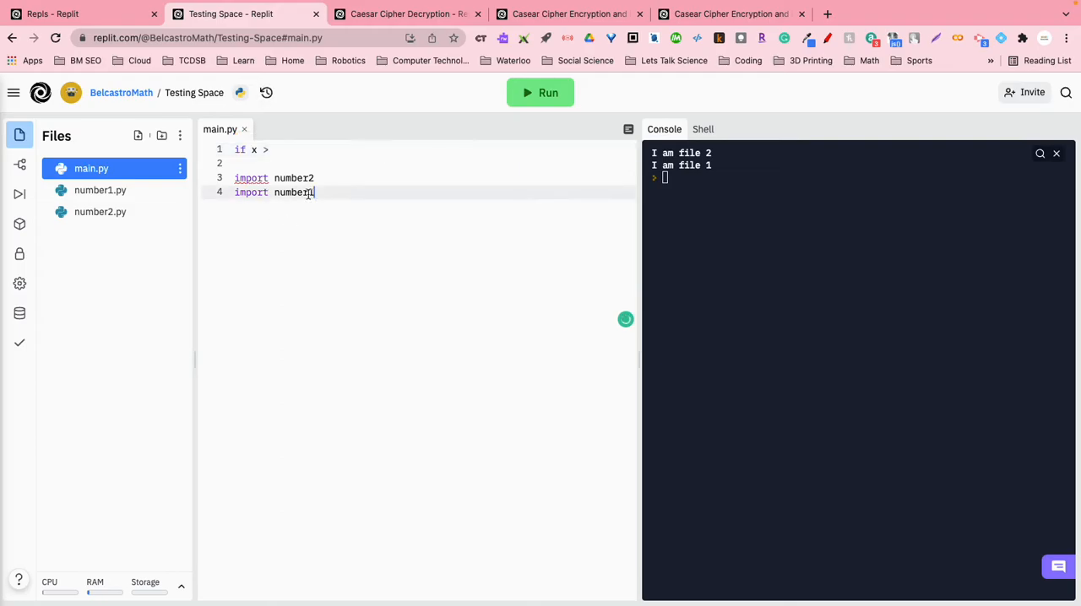
text(5:)
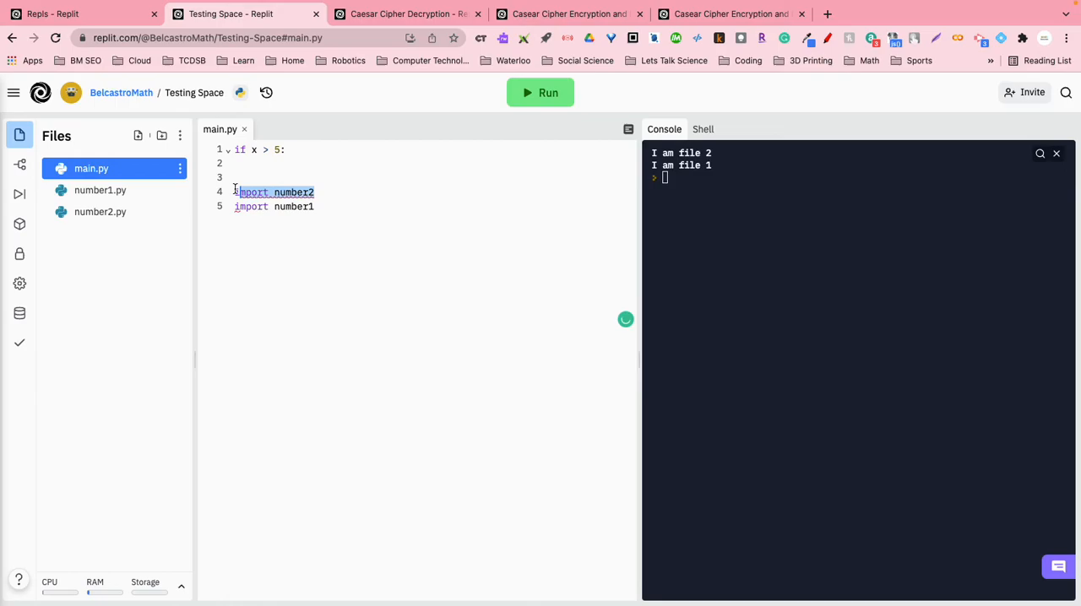
key(Delete)
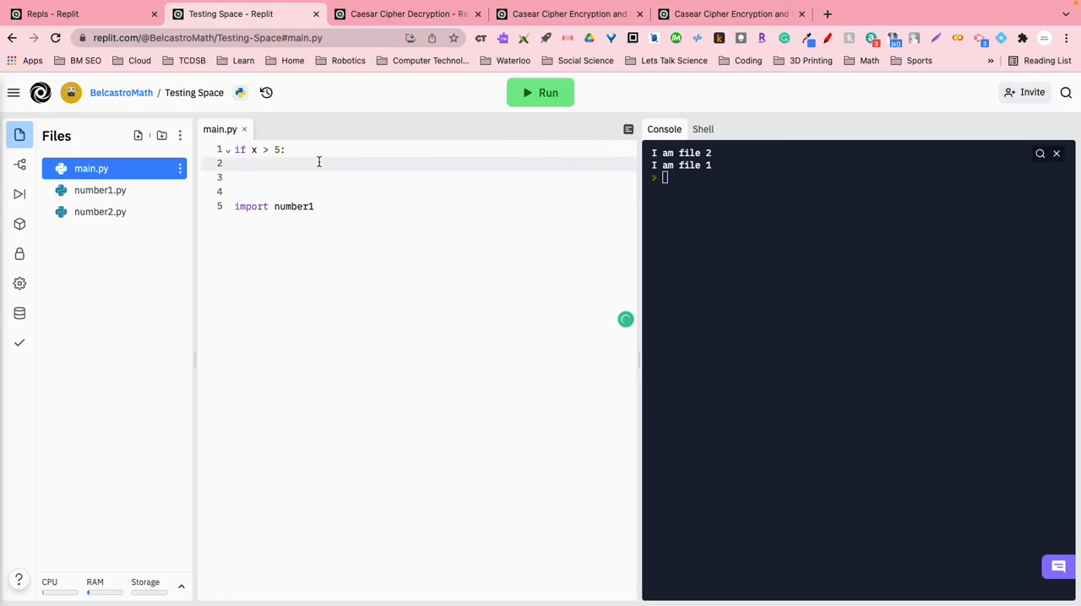
text(import number2)
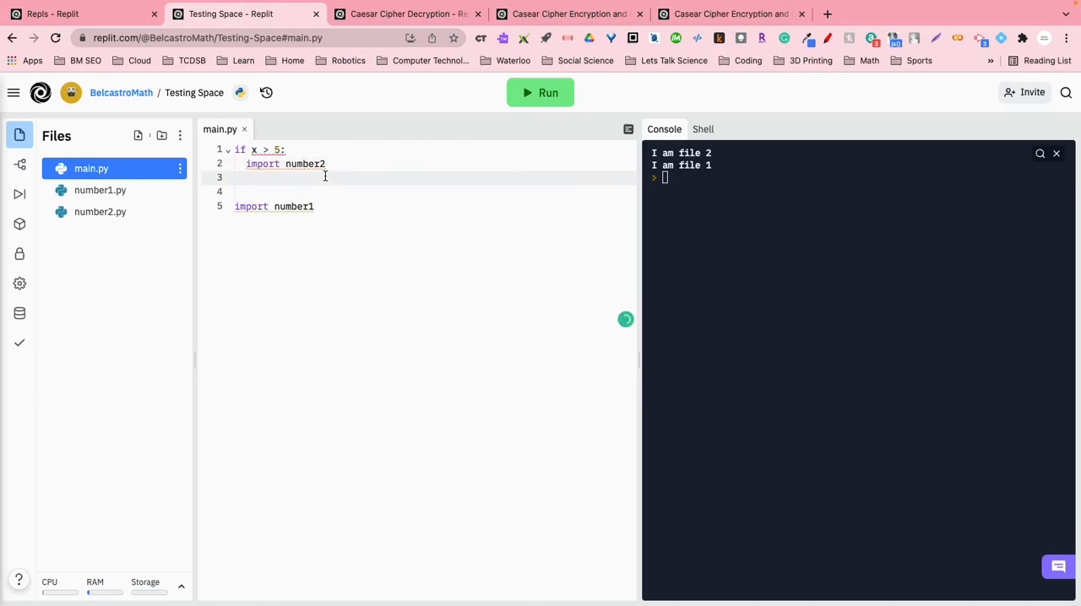
Add an else branch holding 'import number1' and set x = 6 on the first line.
text(EL)
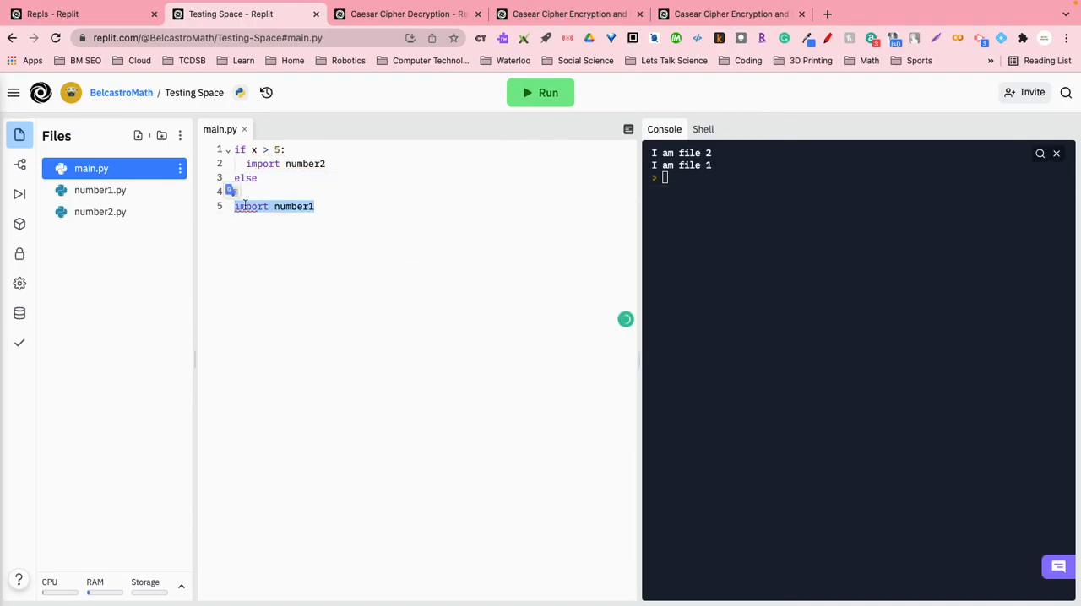
key(Delete)
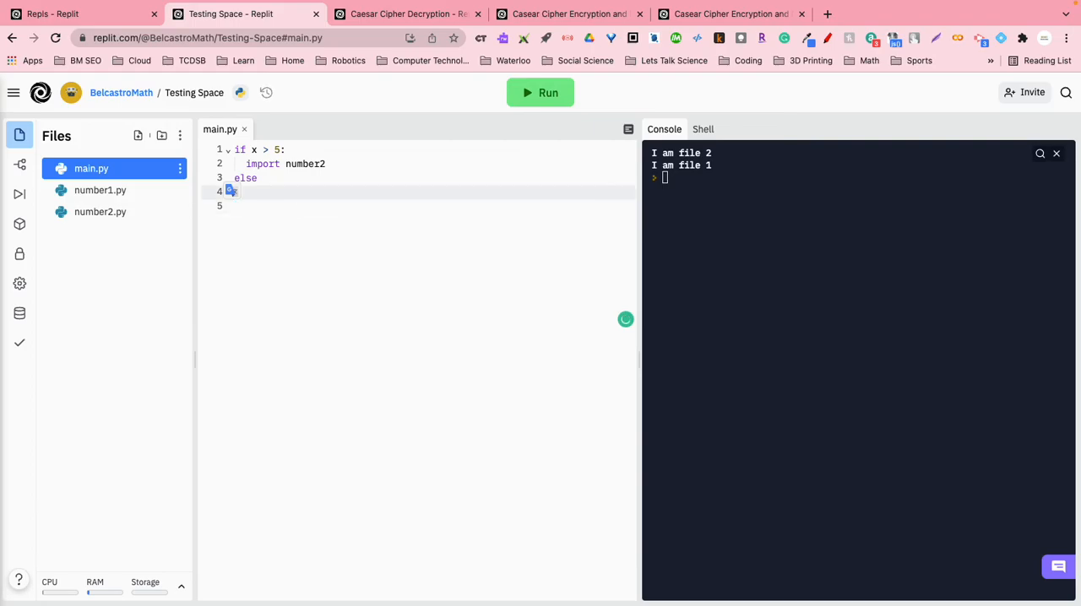
text(import number1)
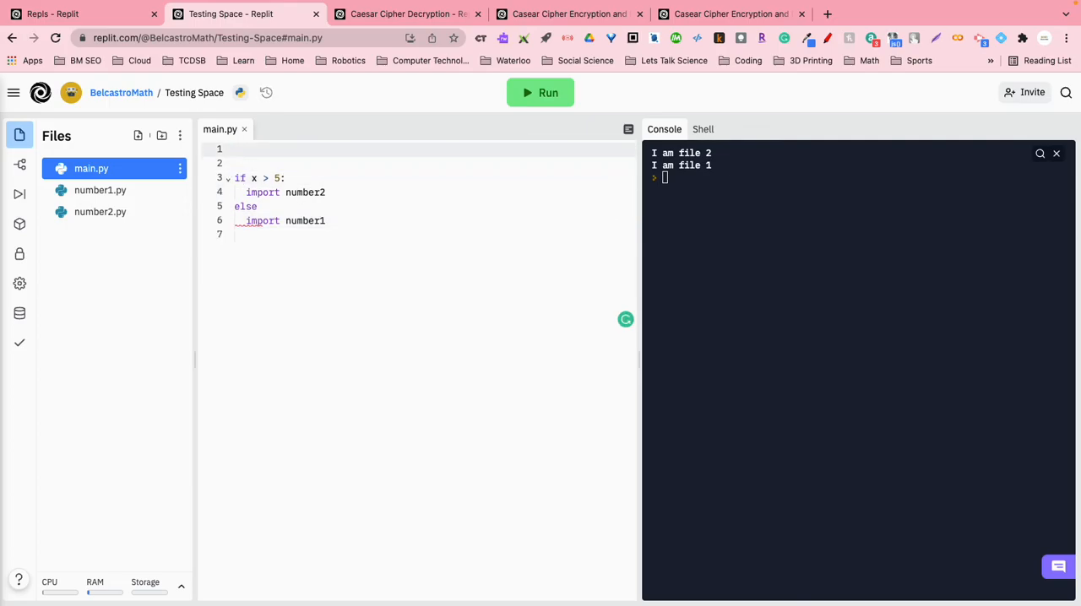
text(x =)
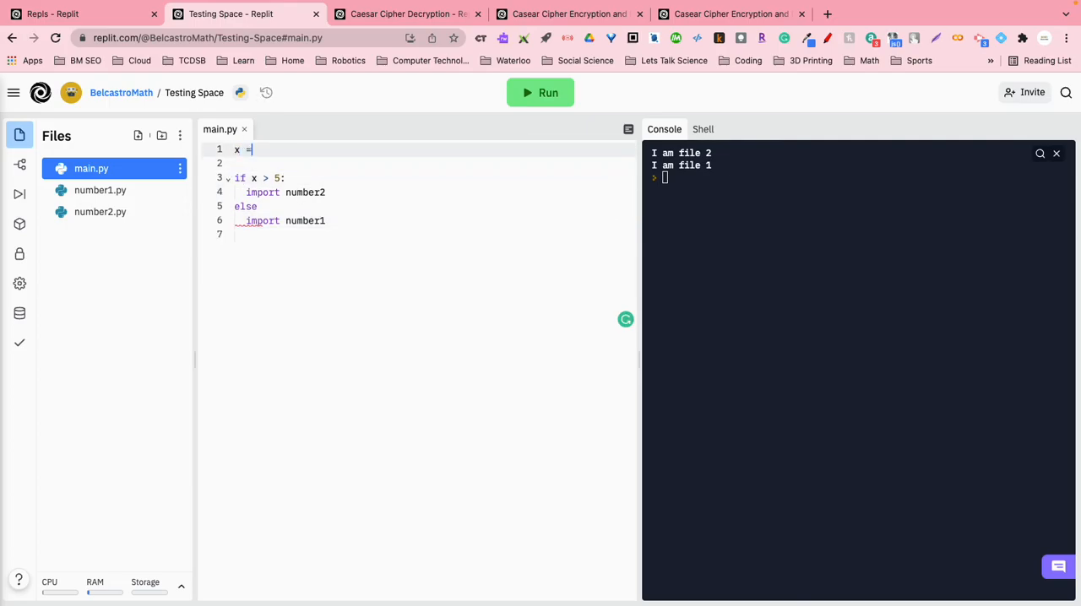
text(6)
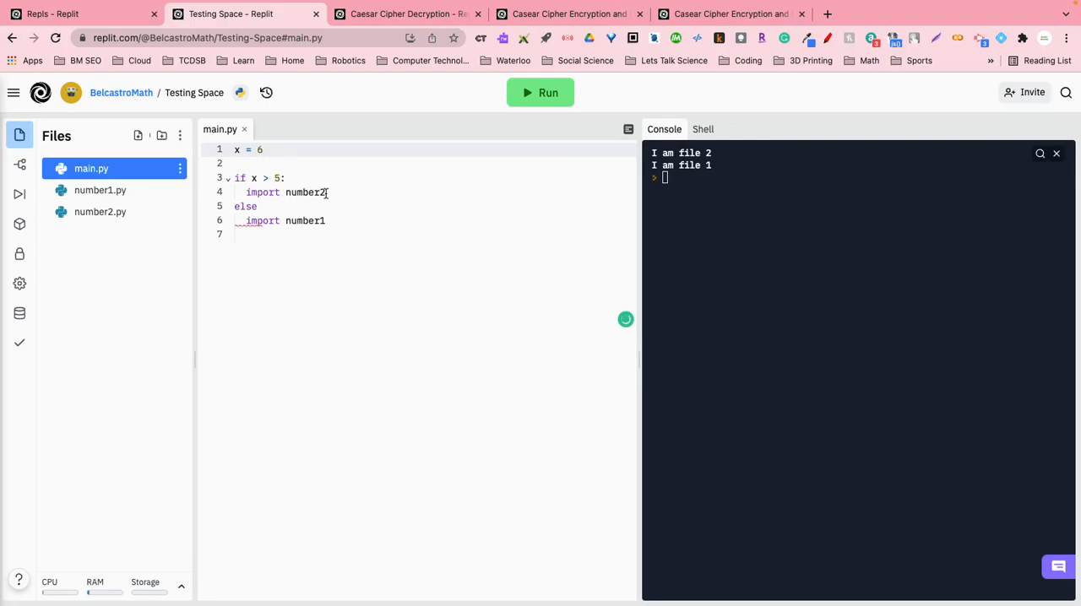
Run main.py, add the missing colon after else, and rerun so it prints I am file 2.
click(541, 93)
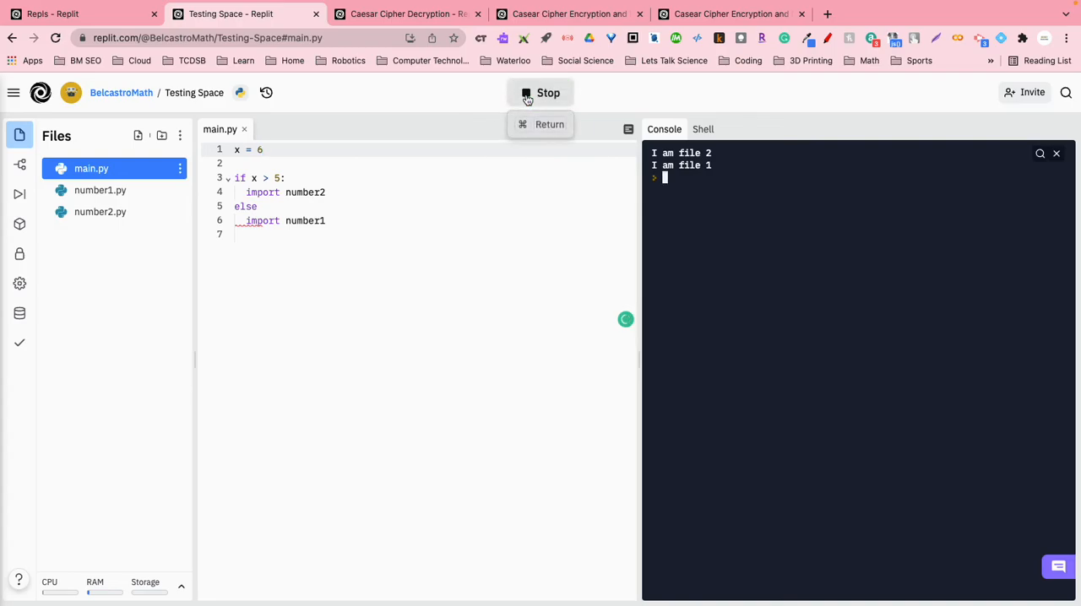
click(541, 93)
text(:)
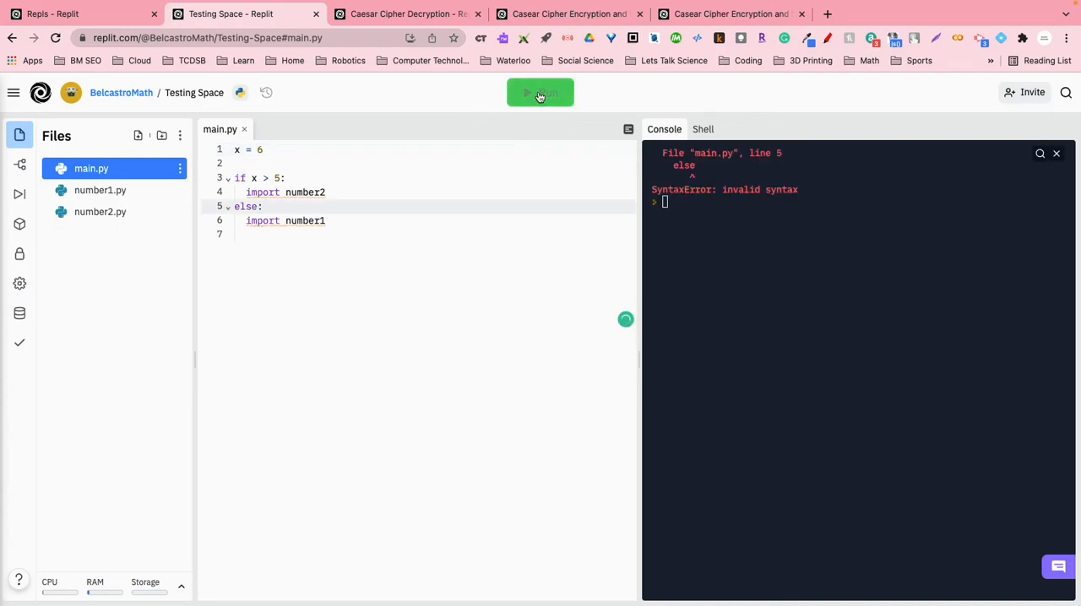
click(540, 93)
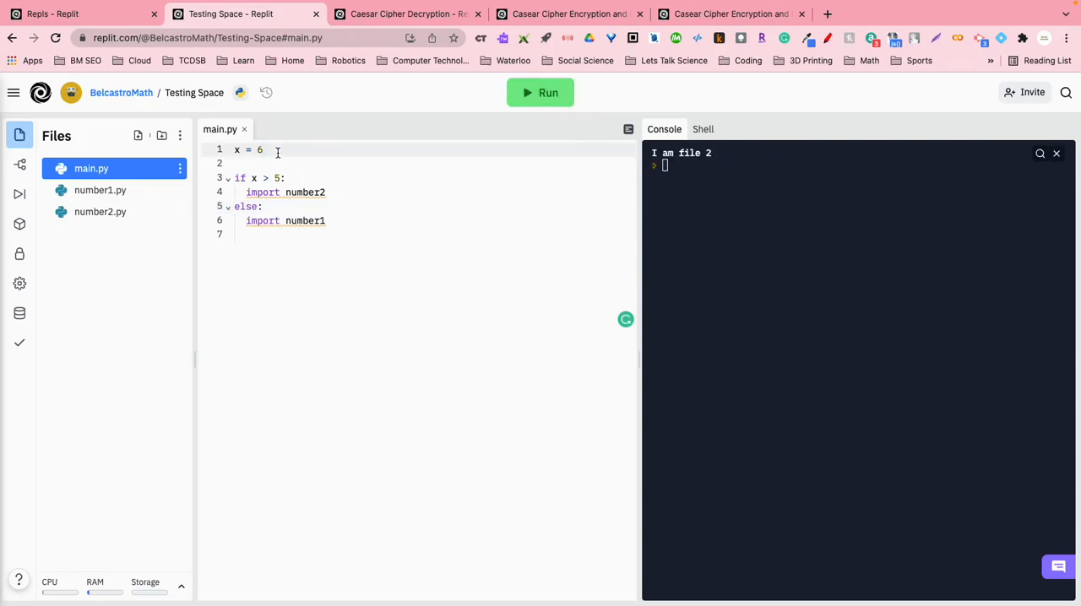
Change x to 1 and run main.py so the else branch prints I am file 1, checking number1.py.
click(541, 93)
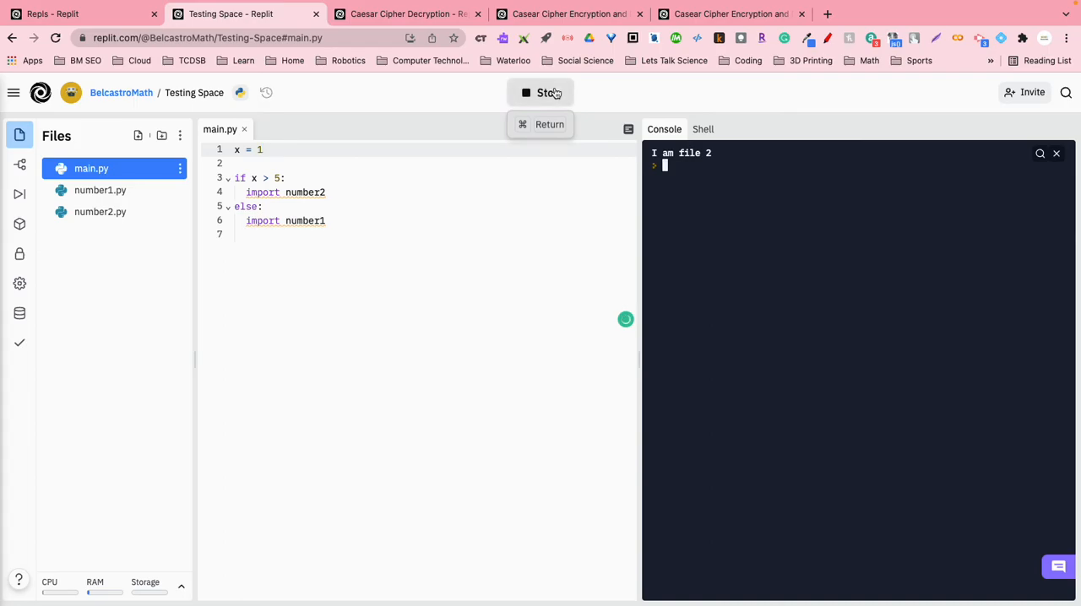
click(541, 93)
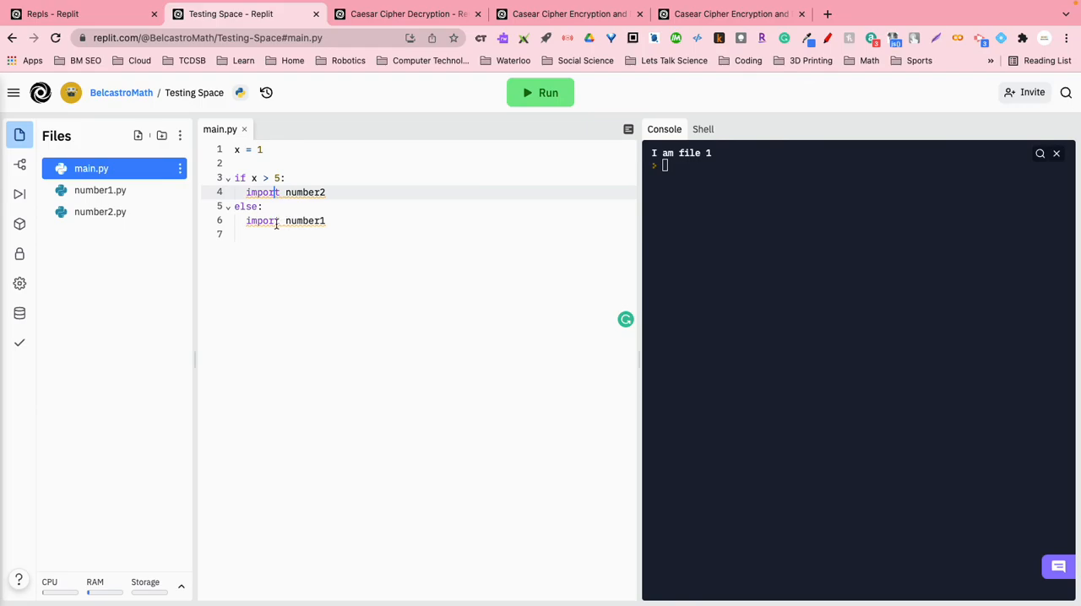
click(98, 189)
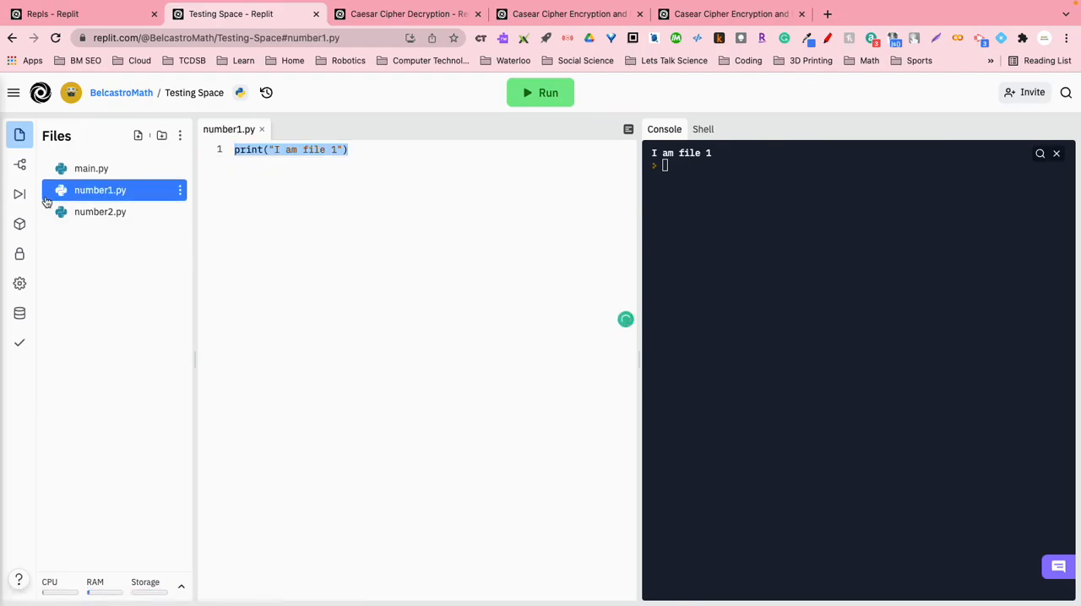
click(91, 167)
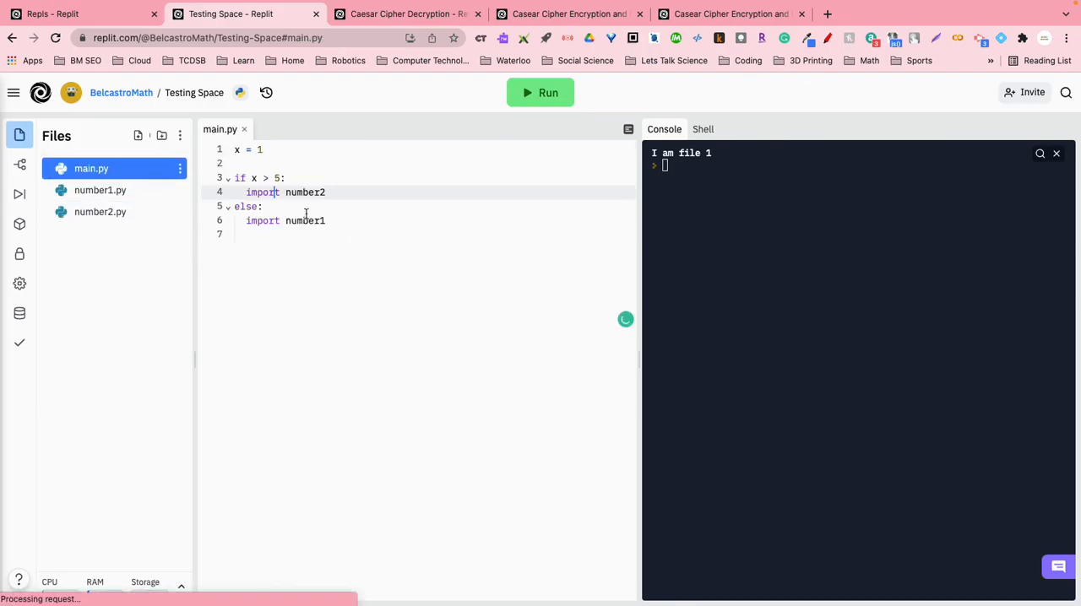